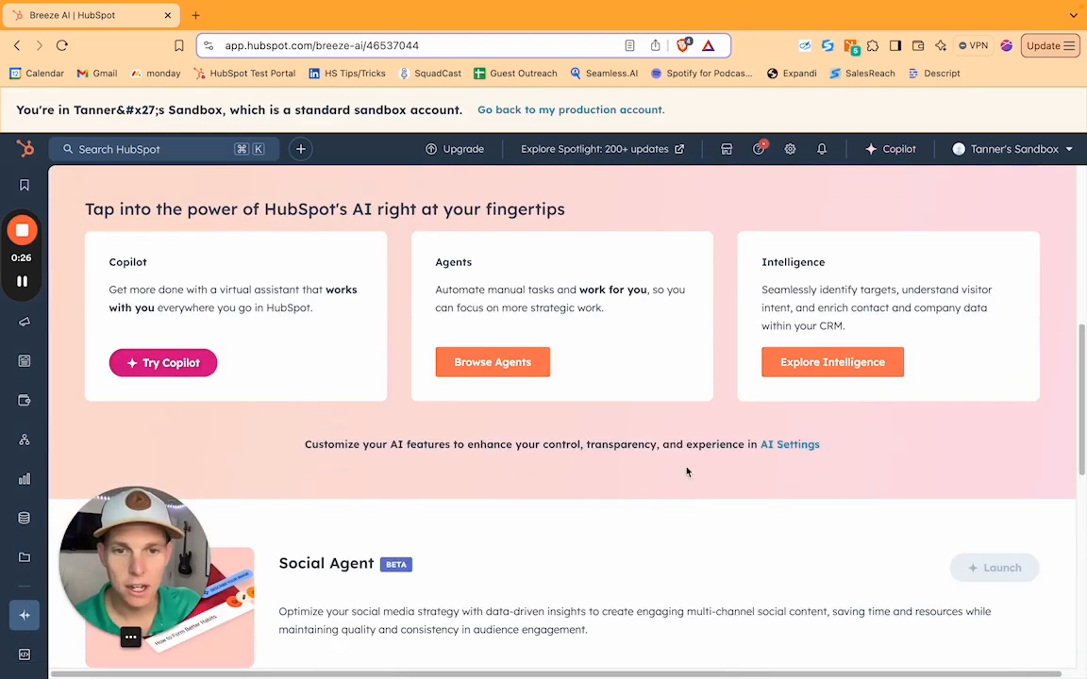
Go into Explore Intelligence and scroll to the Data Enrichment and Buyer Intent cards.
click(832, 362)
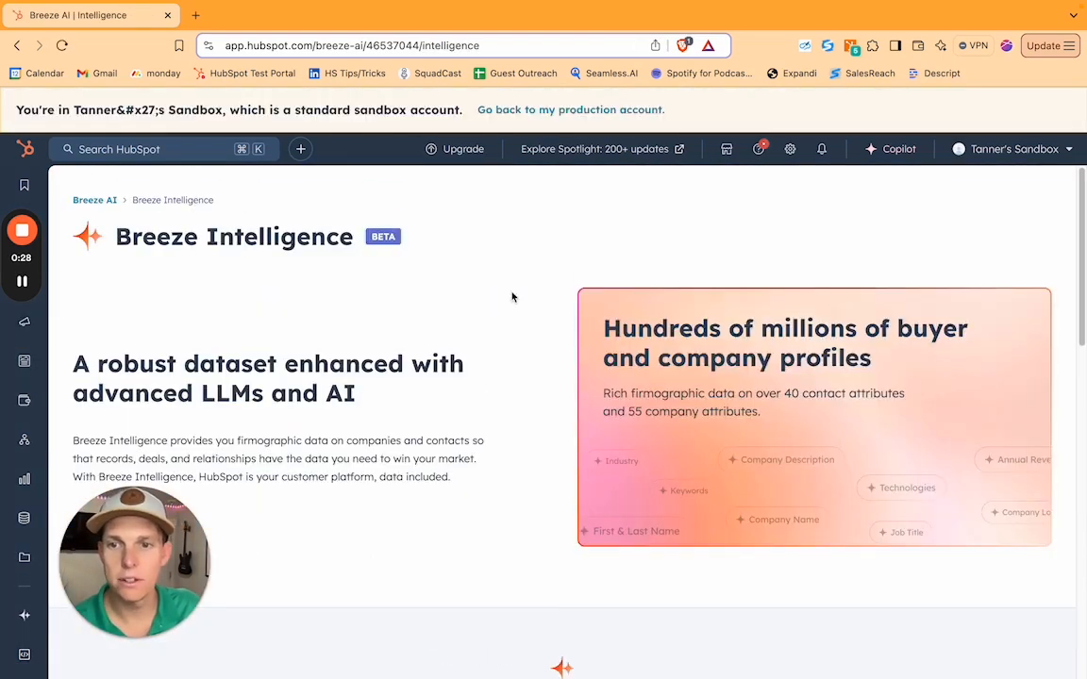
scroll(down, 3)
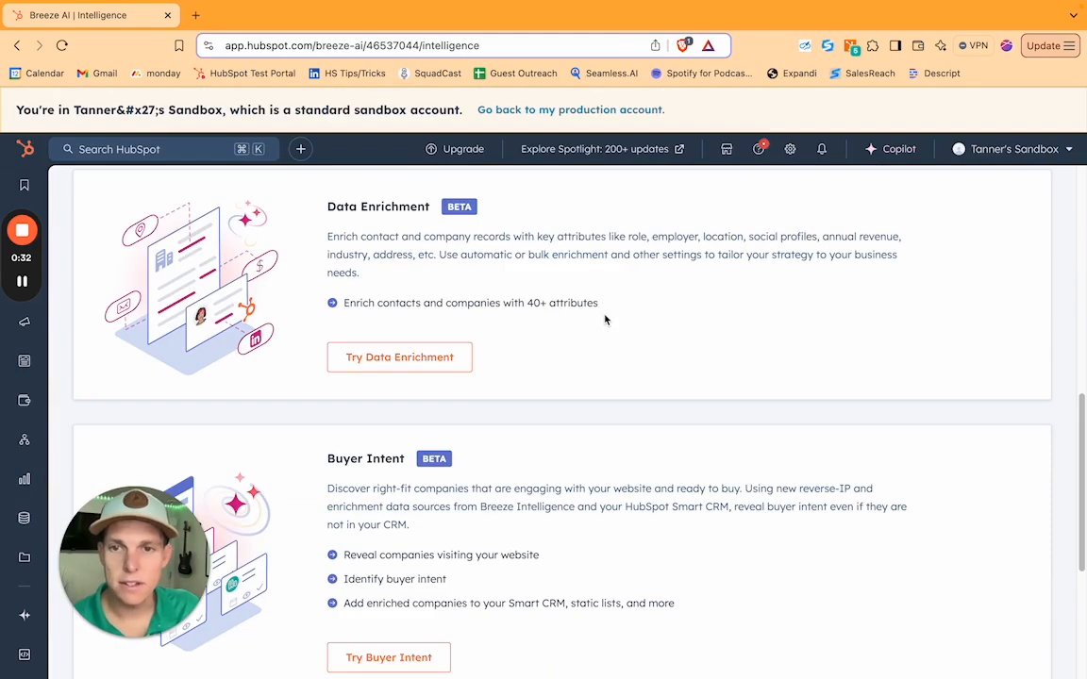
scroll(down, 3)
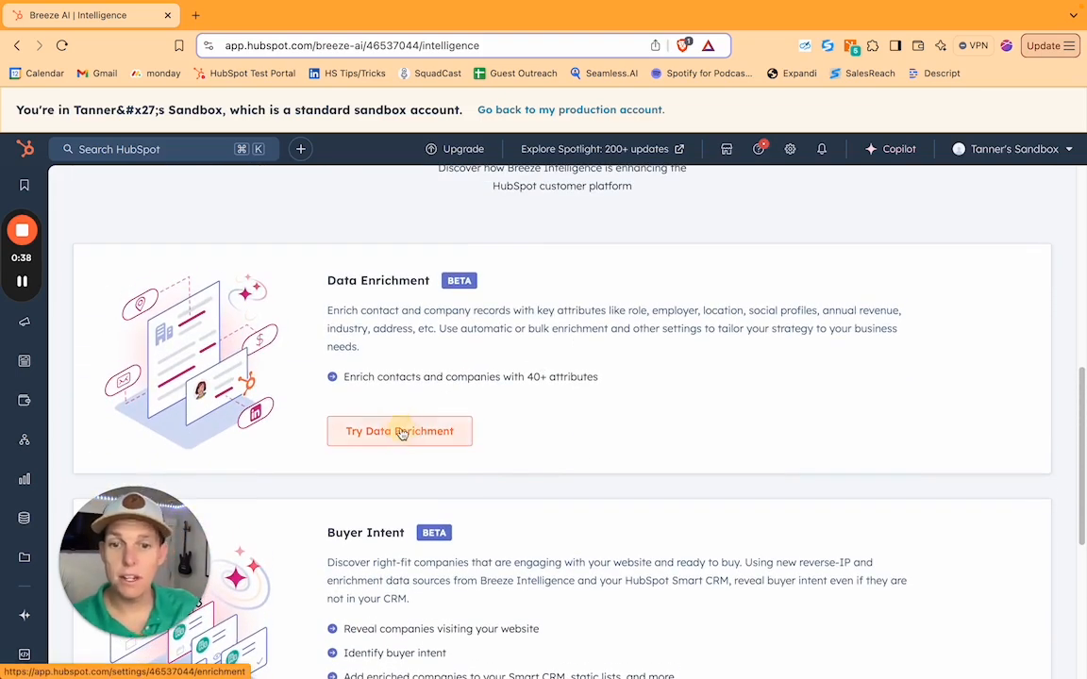
Use Try Data Enrichment to reach Settings > Data Enrichment with HubSpot Insights shown.
click(400, 430)
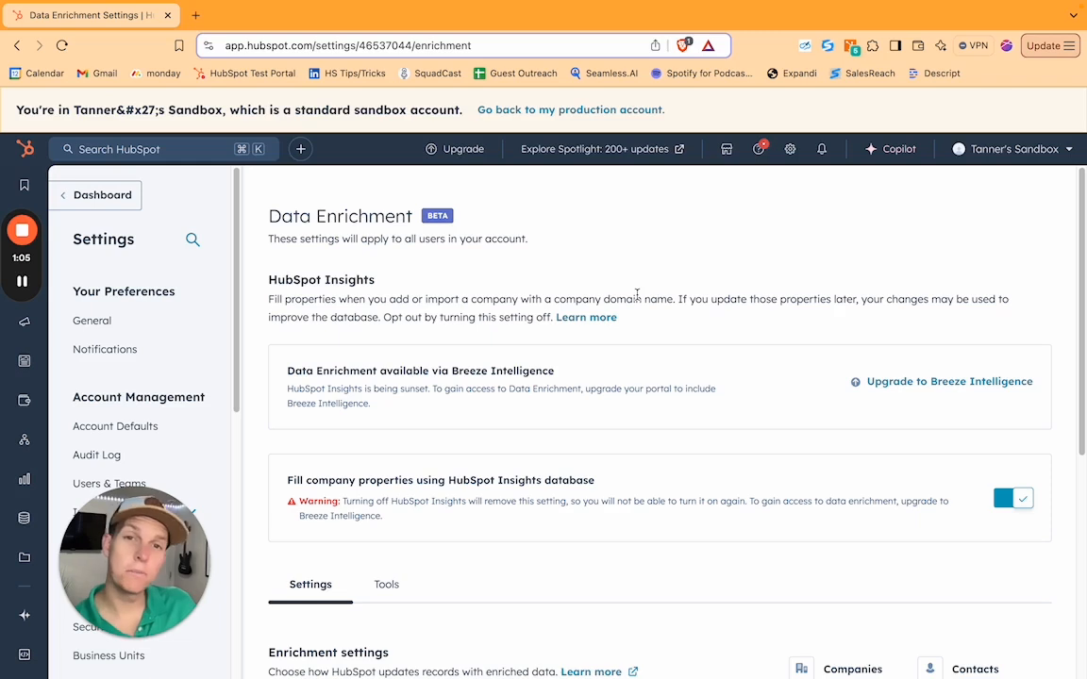
mouse_move(642, 328)
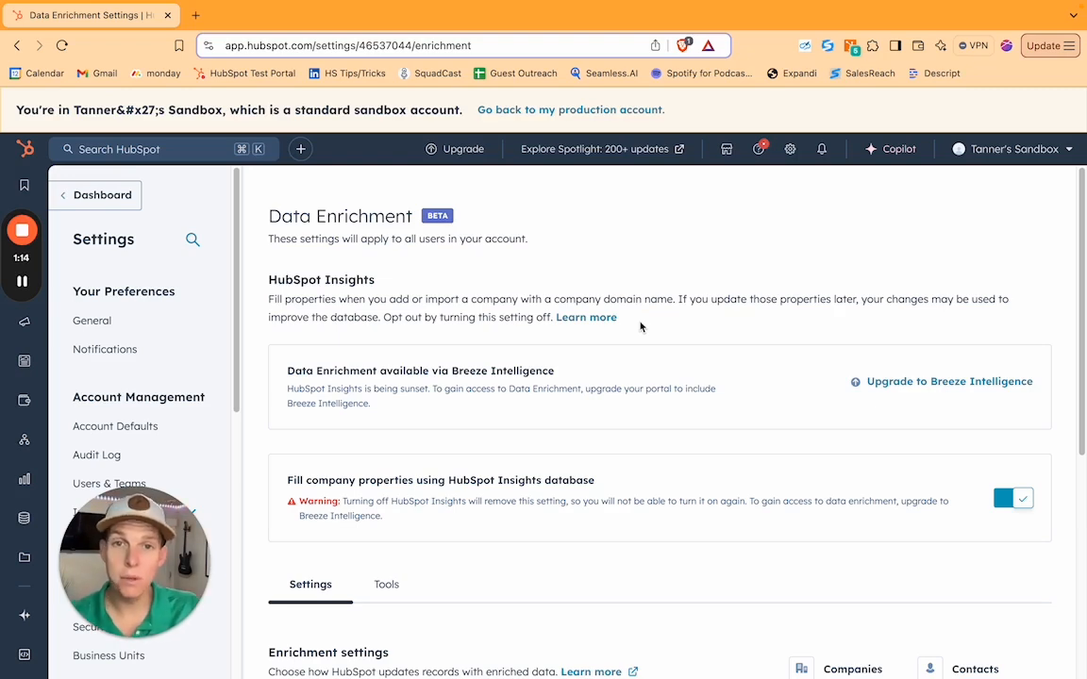
mouse_move(664, 287)
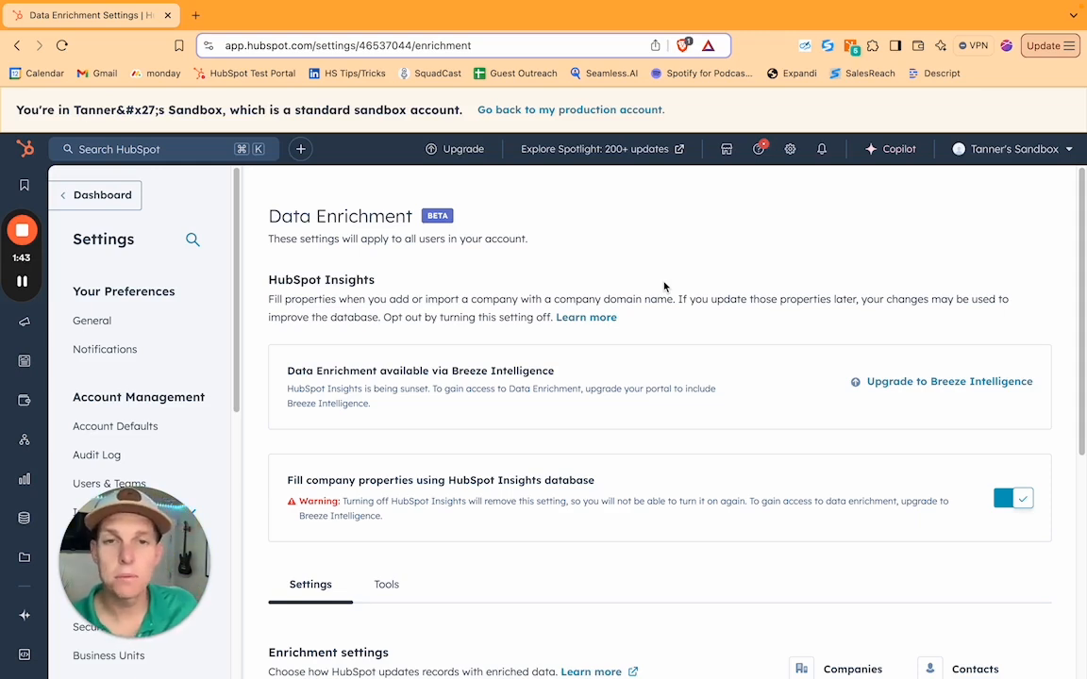
mouse_move(649, 293)
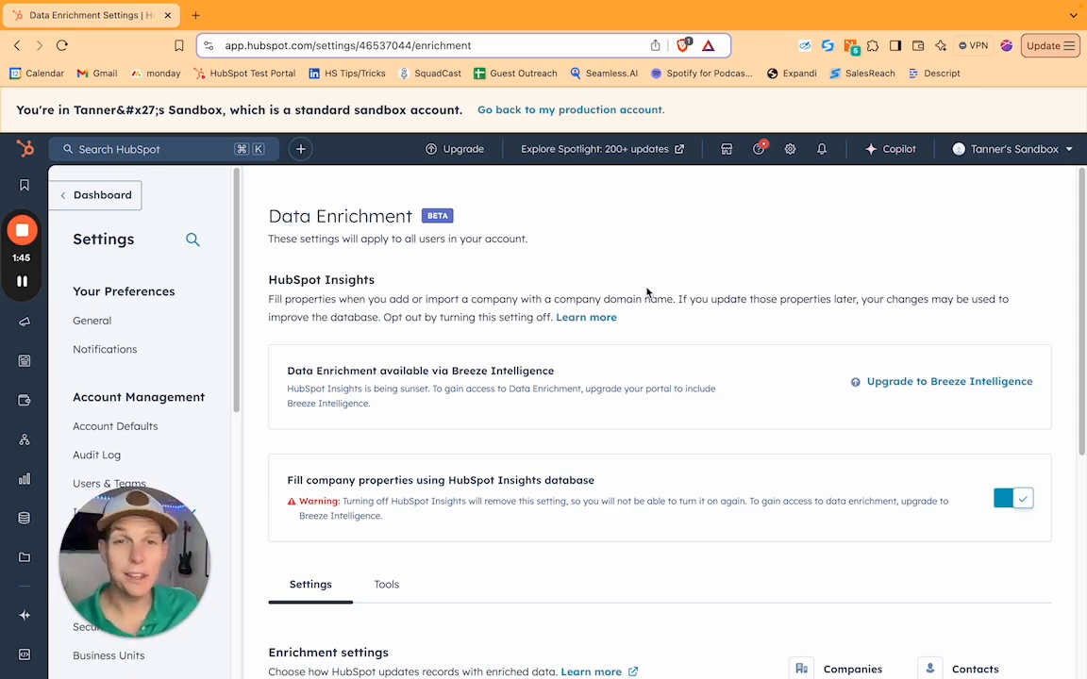
Review the enrichment settings and show the Tools list with the locked Forms toggle.
scroll(down, 3)
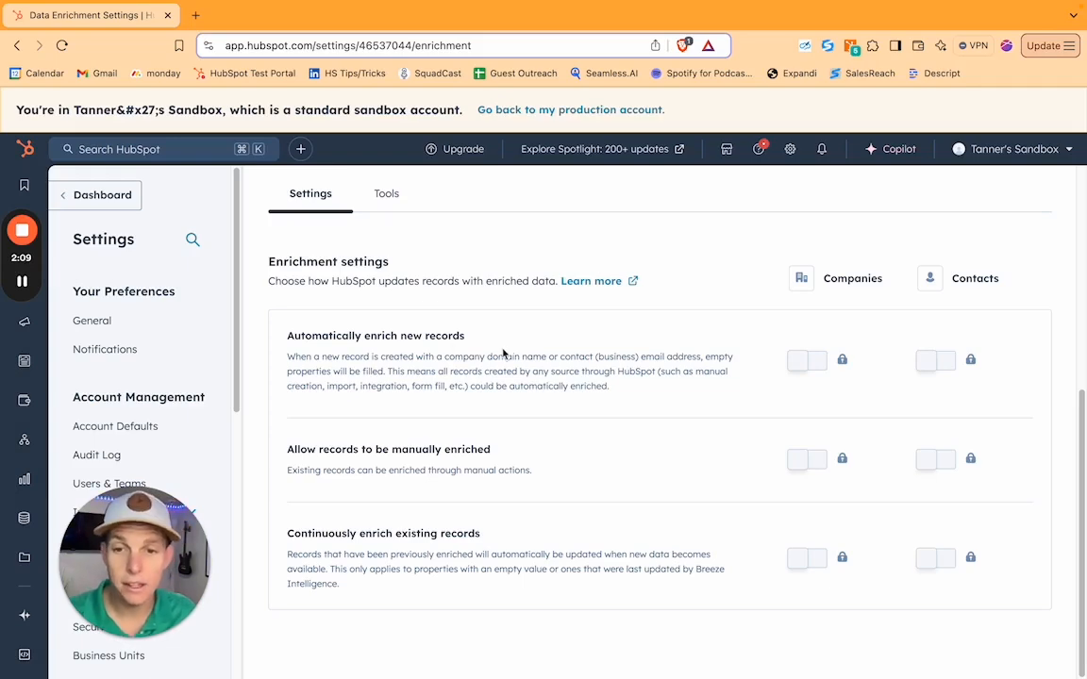
mouse_move(554, 461)
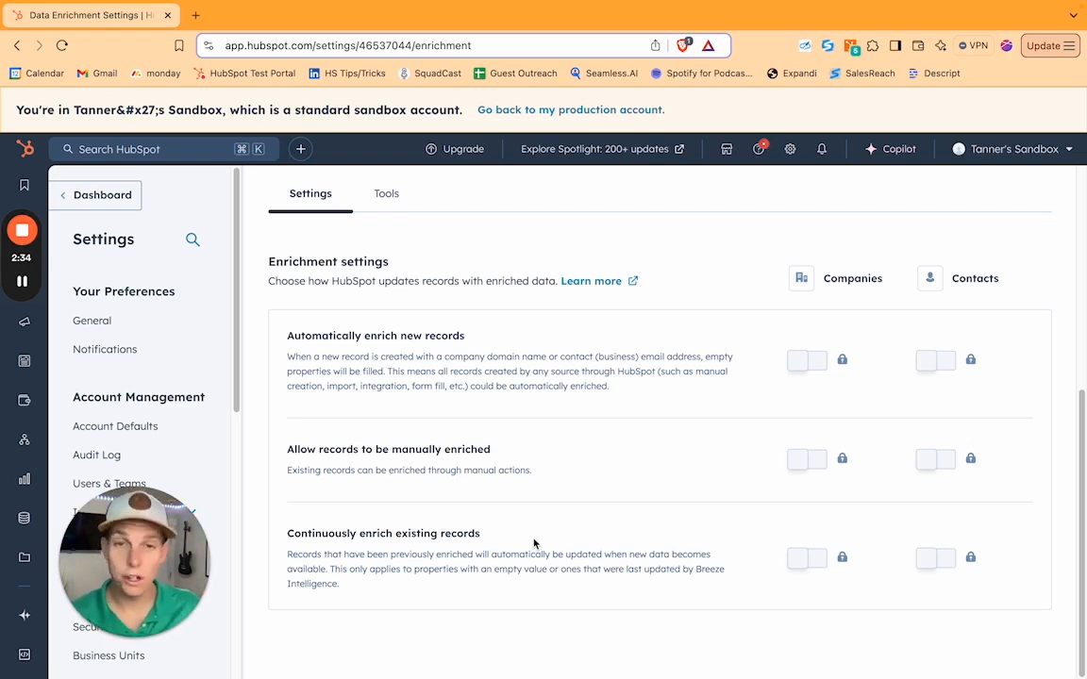
click(385, 192)
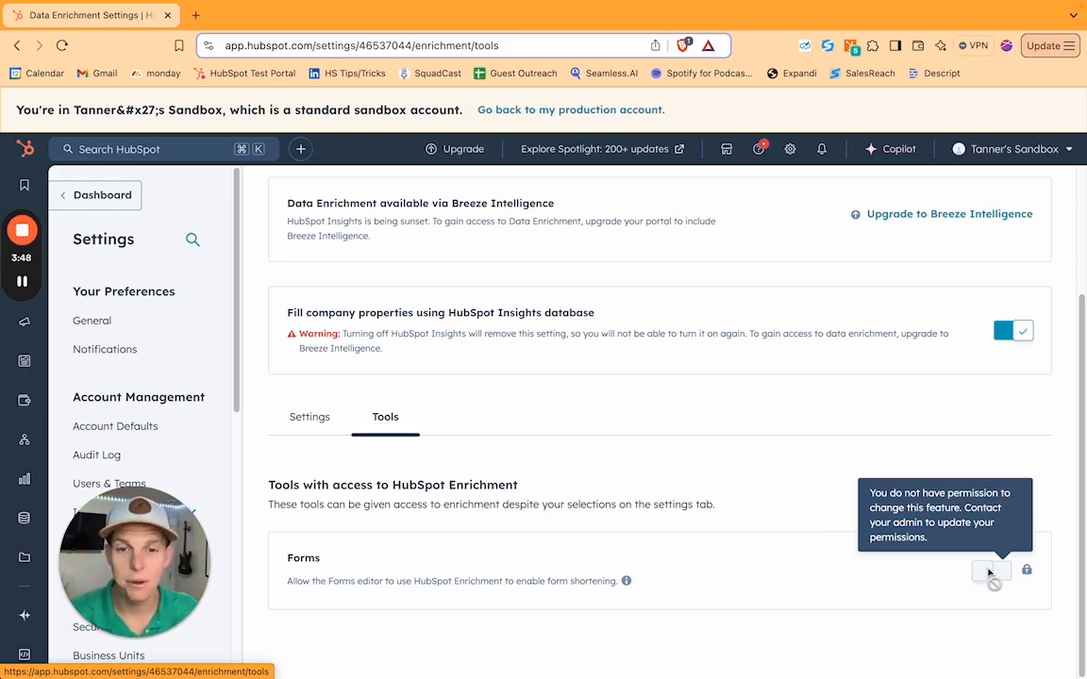
Reach the Breeze Intelligence pricing page via the locked Forms toggle.
click(948, 213)
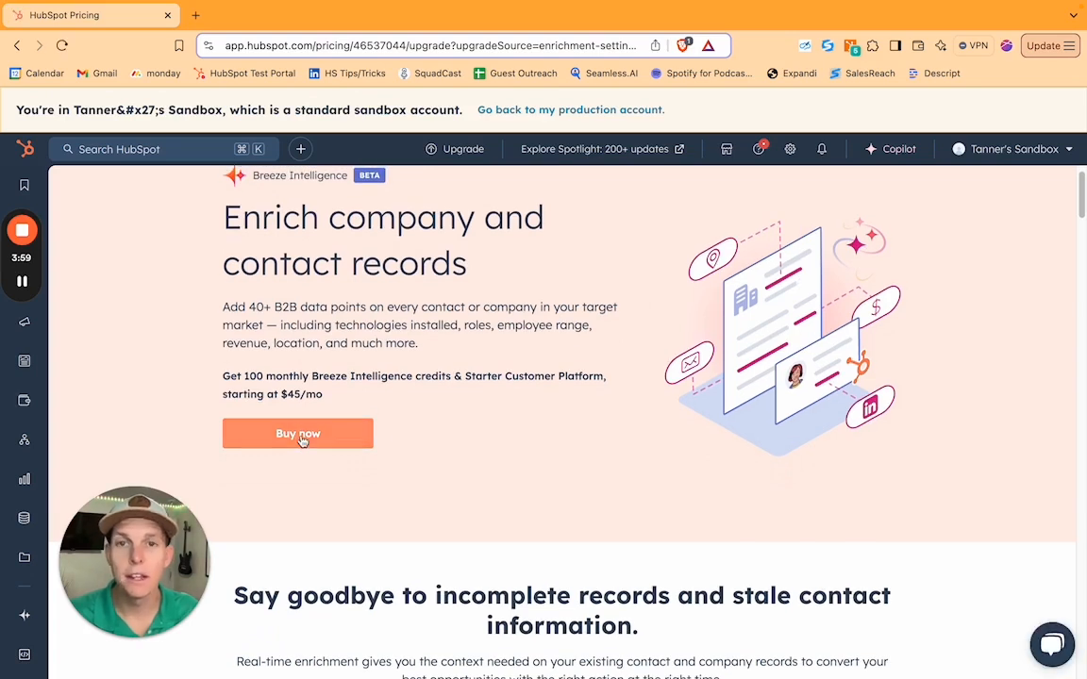
mouse_move(300, 407)
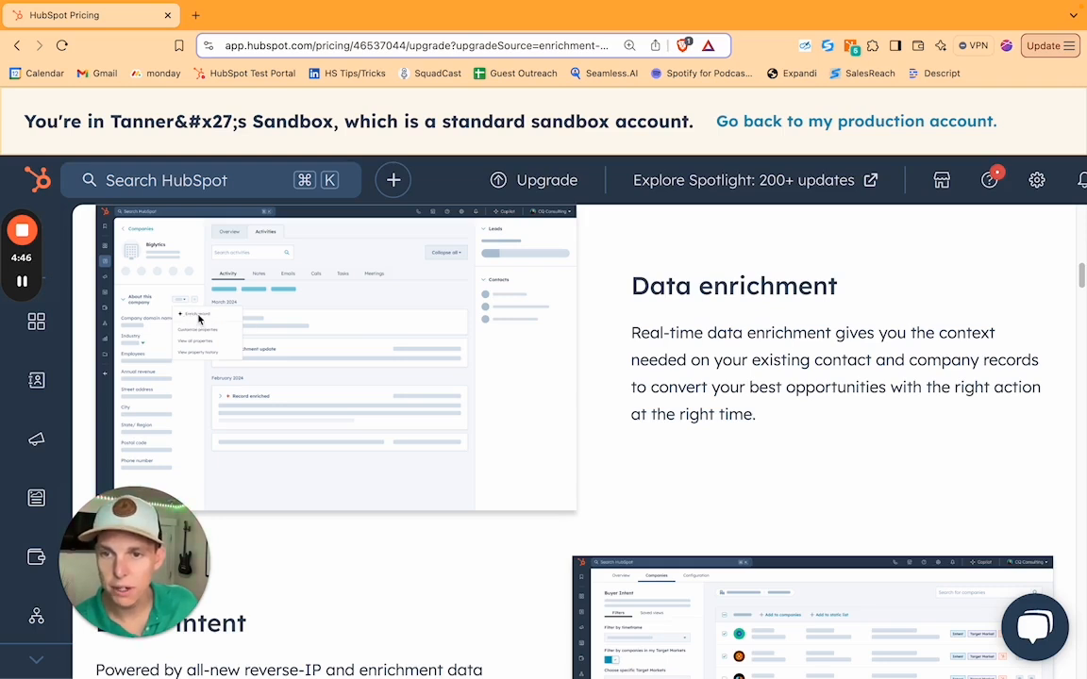
mouse_move(268, 329)
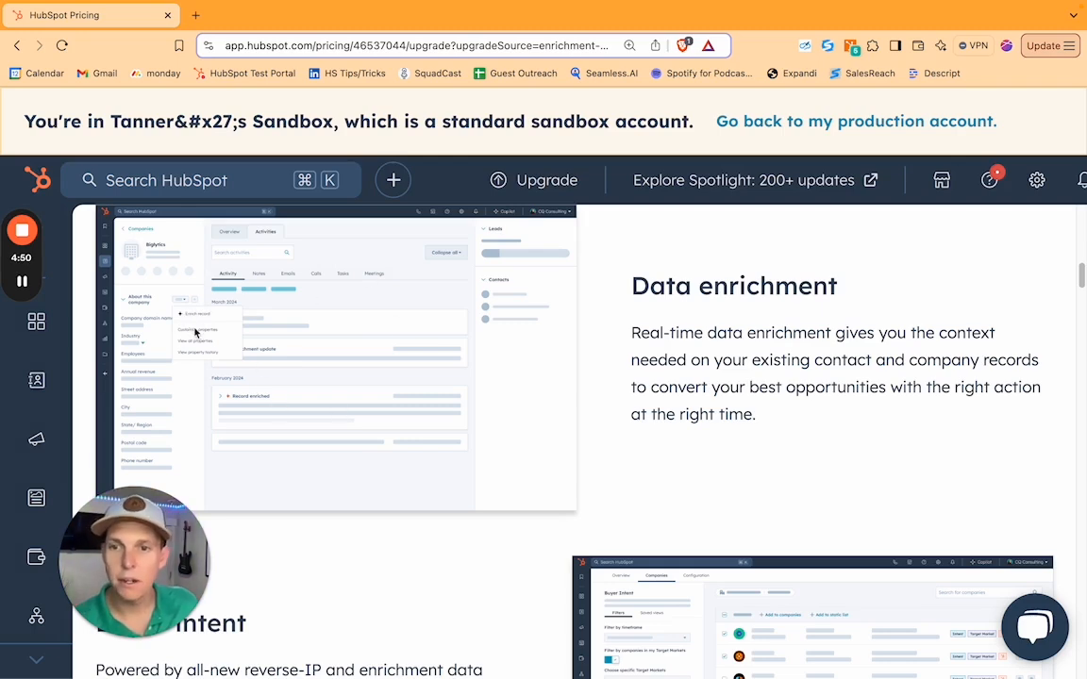
mouse_move(151, 464)
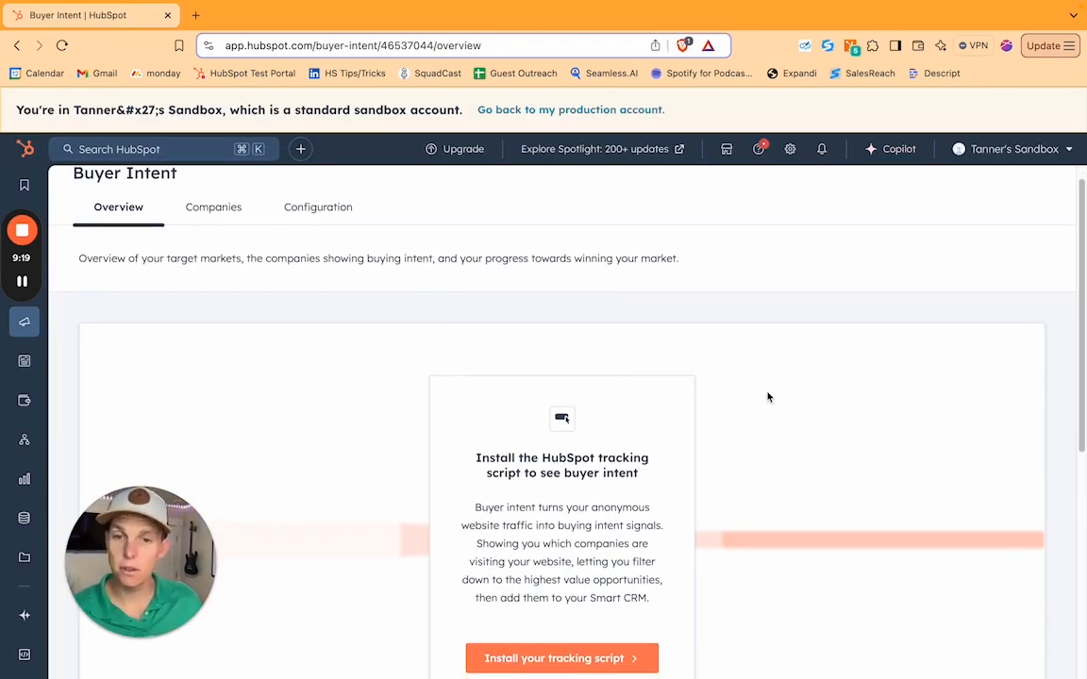
Check the Companies visiting list, return to Overview, then show the empty Configuration tab.
click(213, 205)
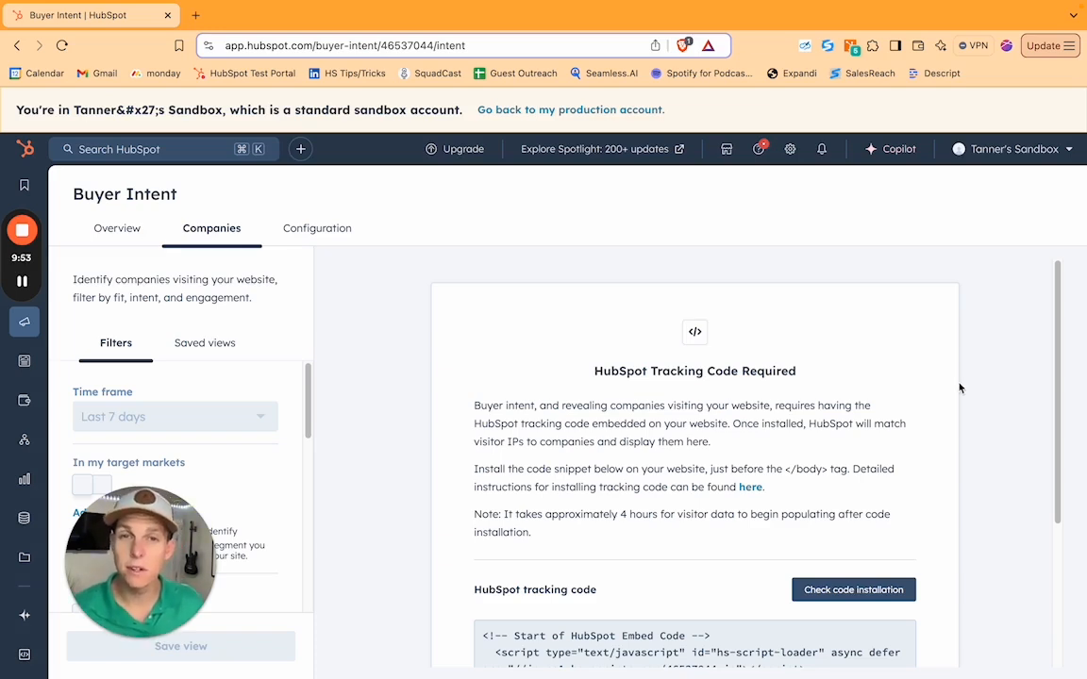
click(117, 227)
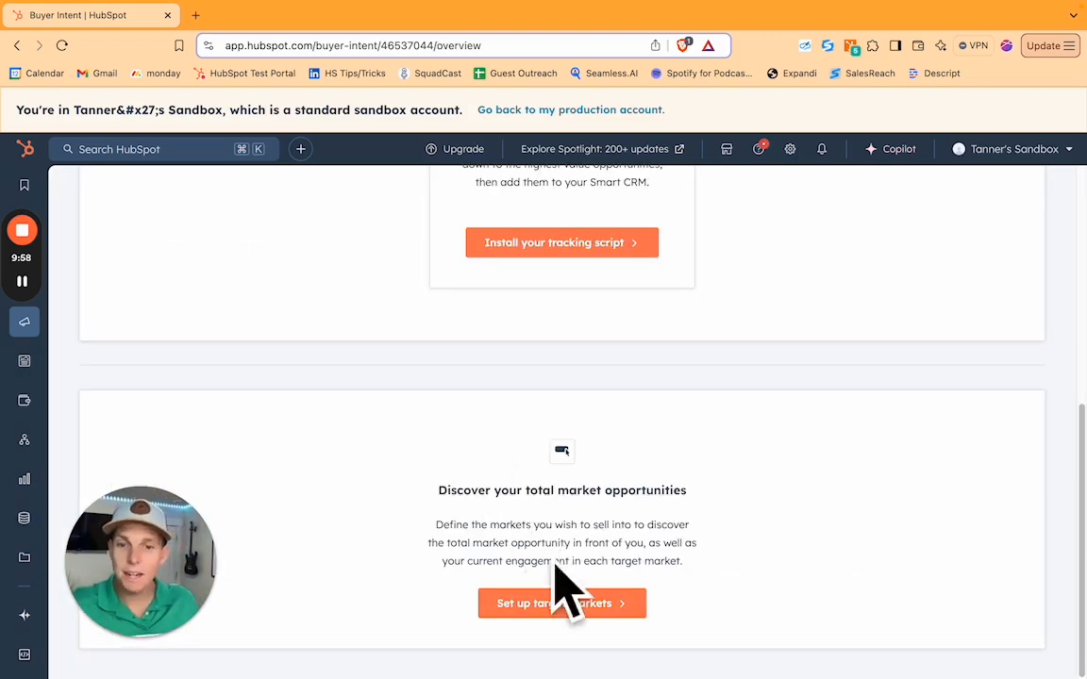
mouse_move(779, 515)
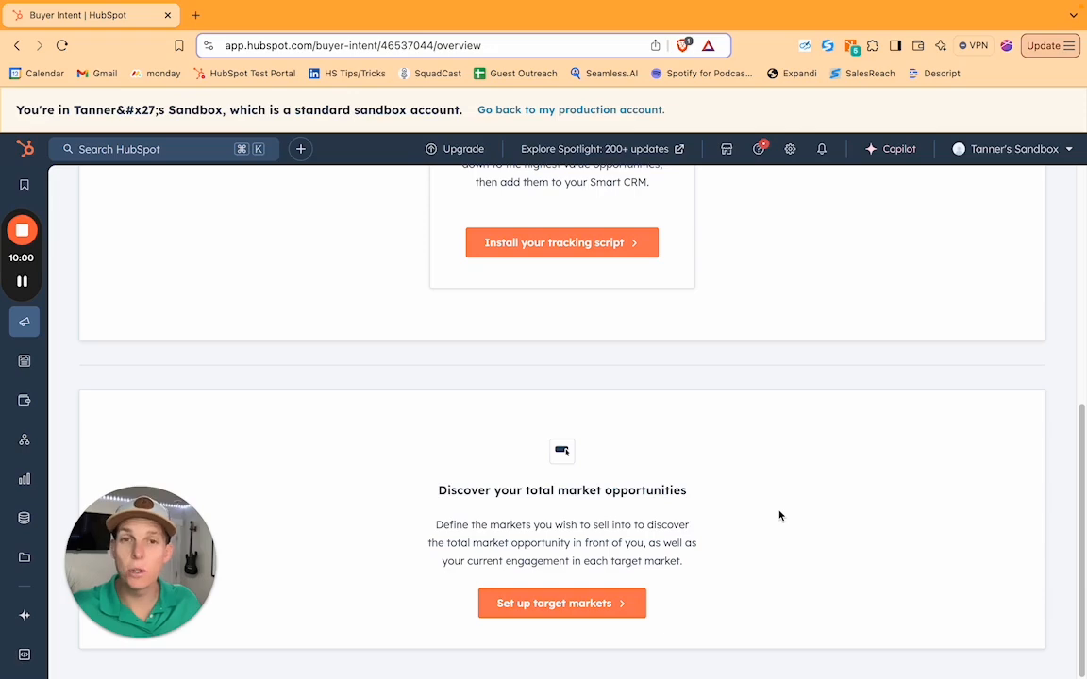
scroll(up, 3)
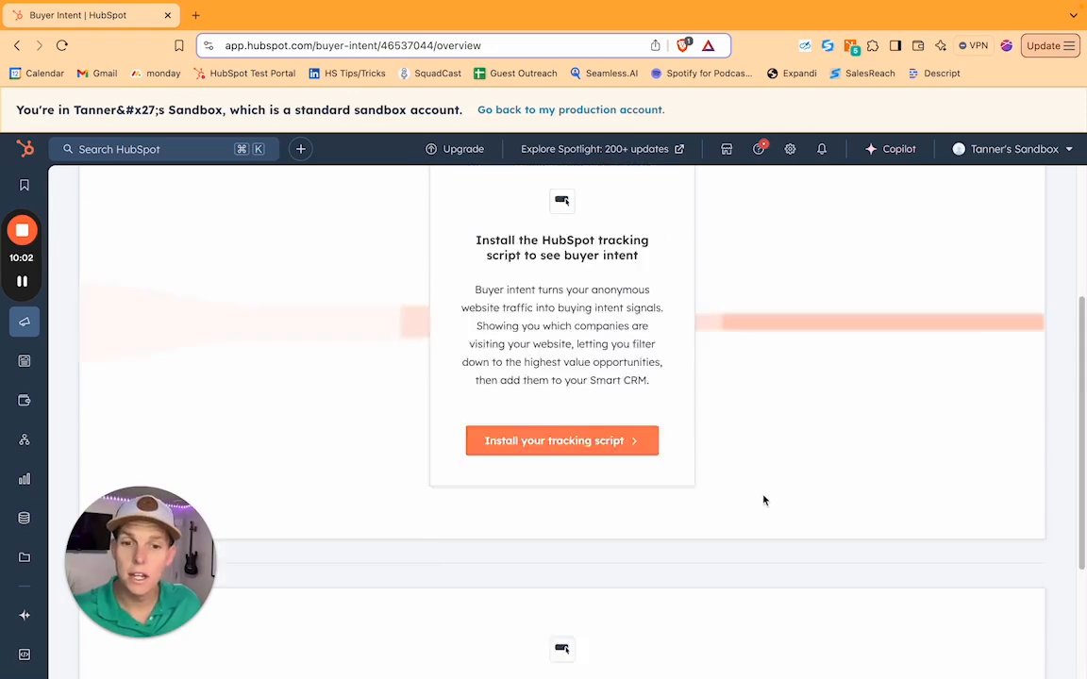
click(317, 226)
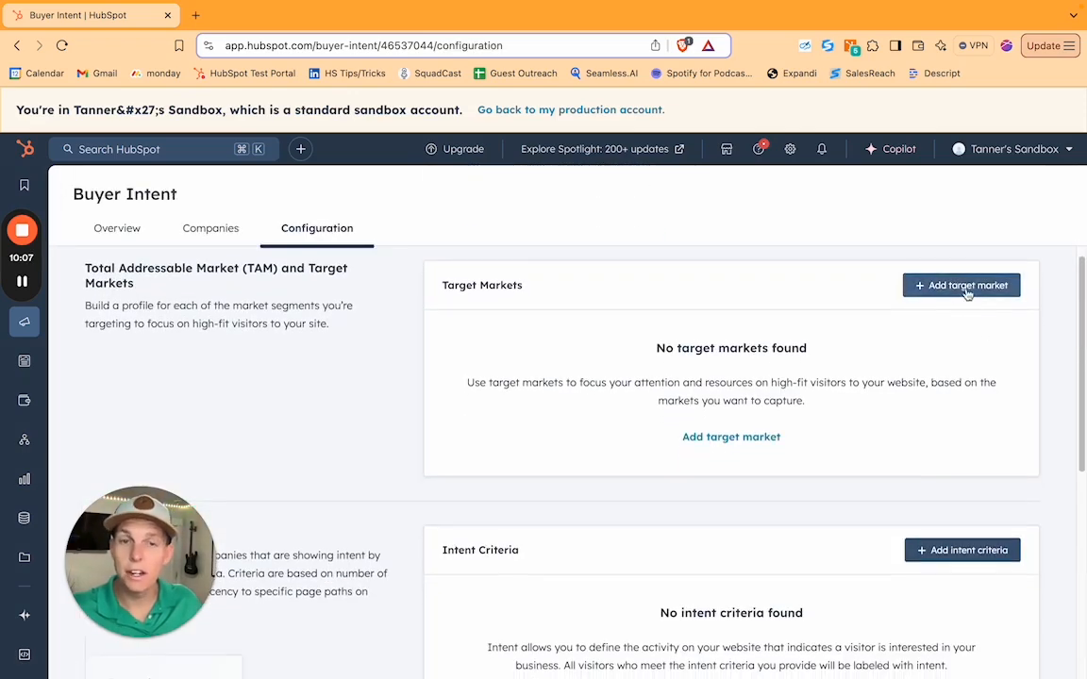
Add a target market, revealing industry, keyword, employee range and country filters.
click(960, 285)
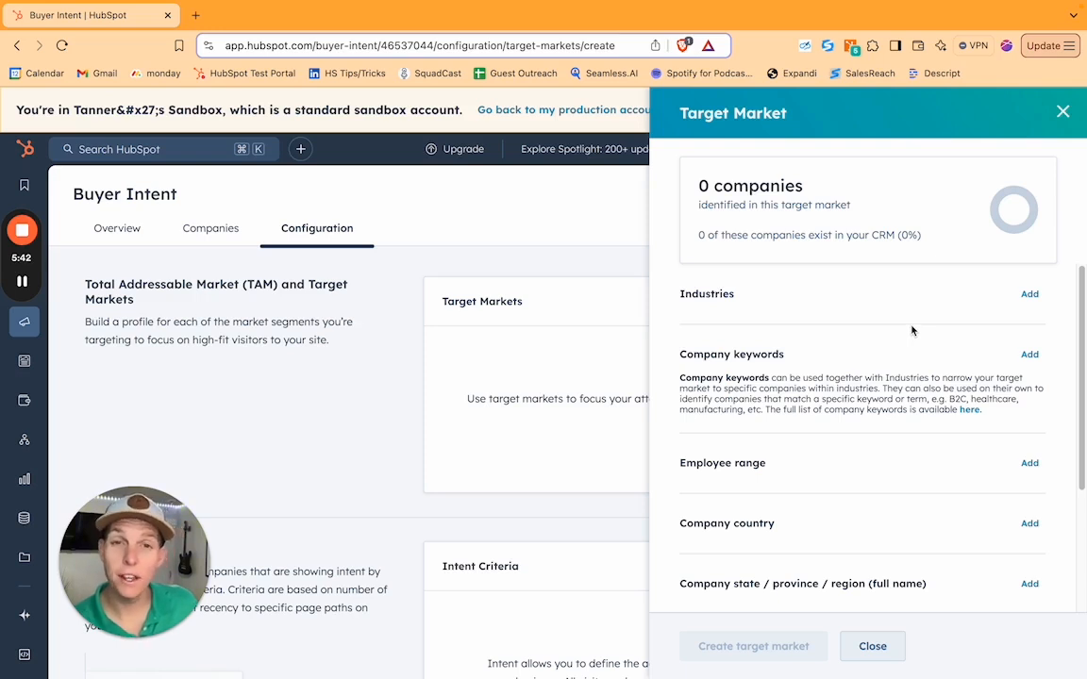
mouse_move(635, 249)
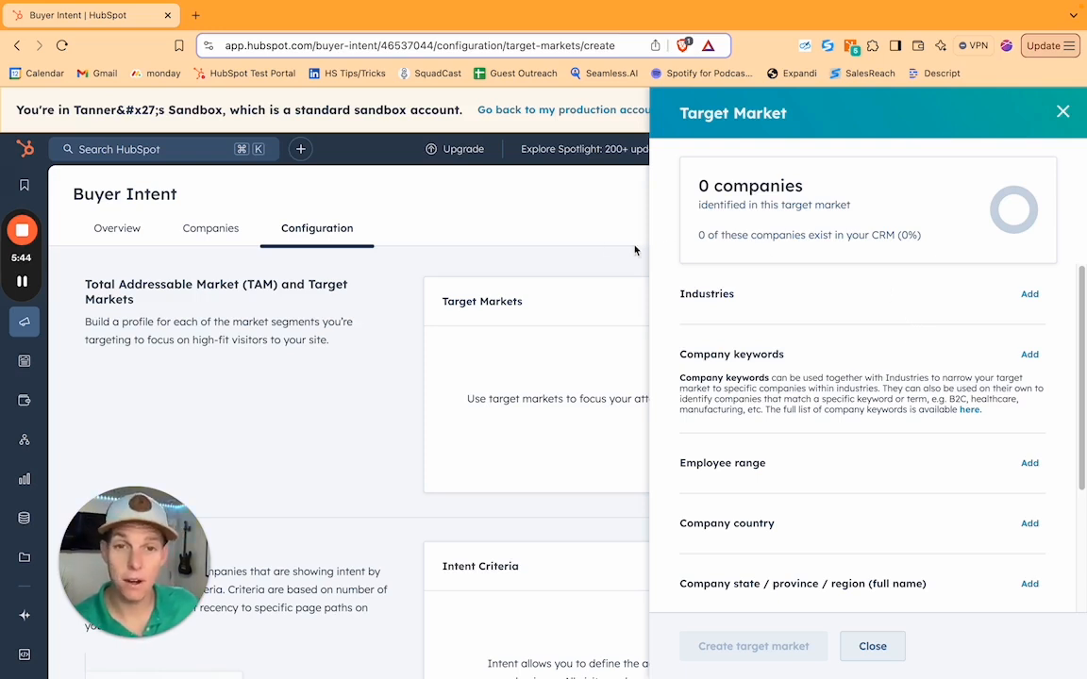
mouse_move(897, 283)
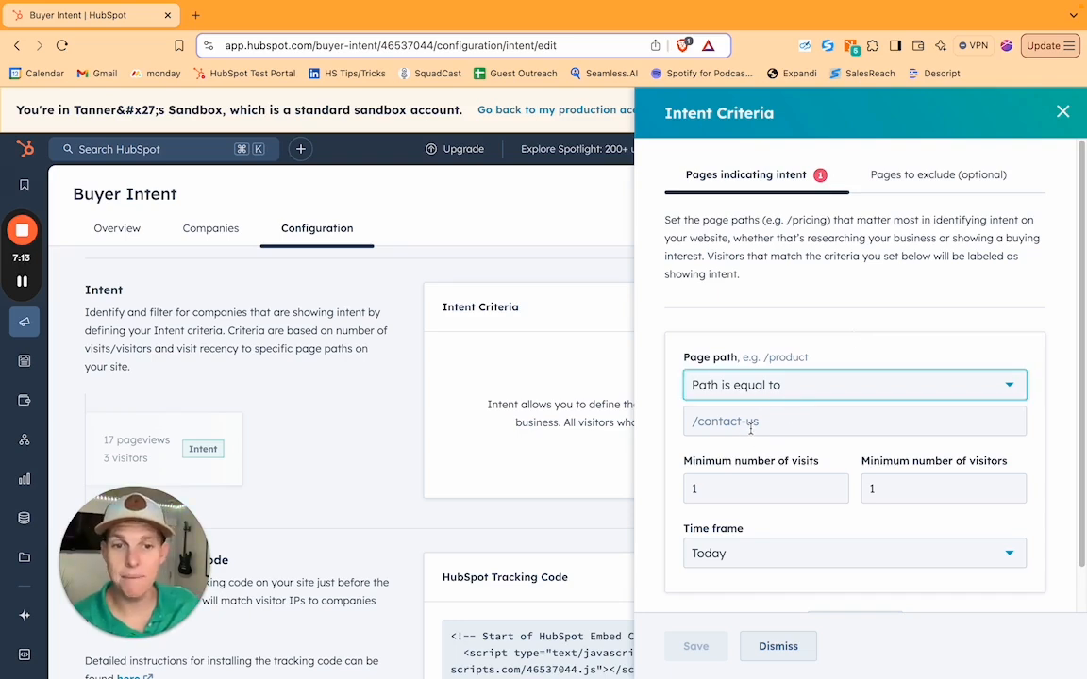
Enter '/prici' as an intent criteria page path, then reach the Forms list via Try Forms.
text(/prici)
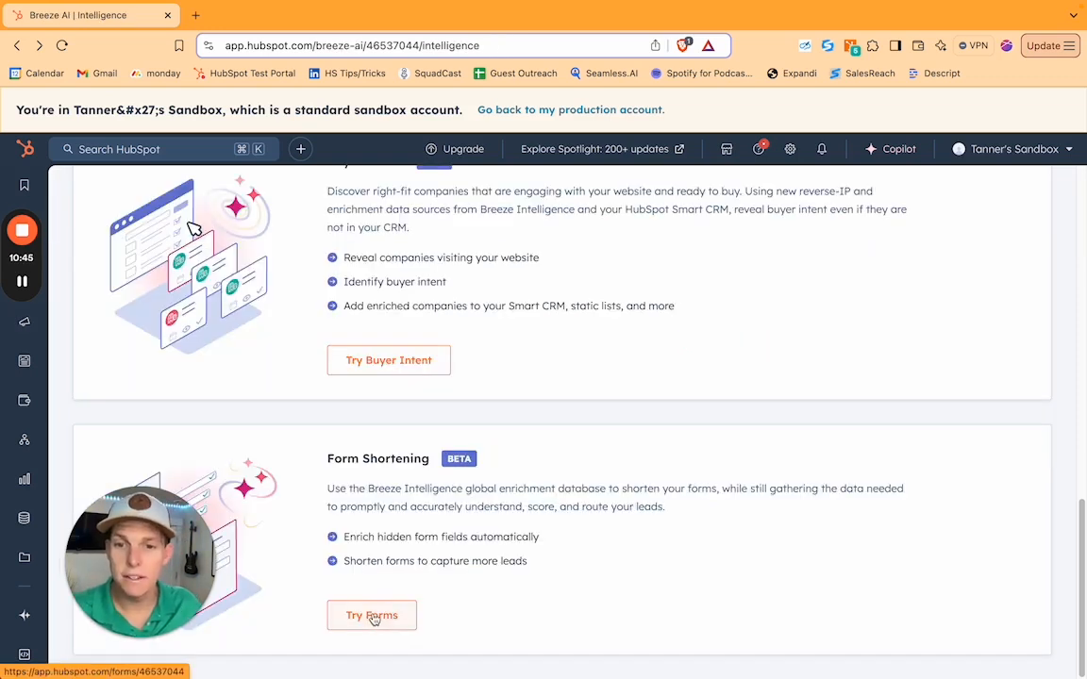
click(371, 615)
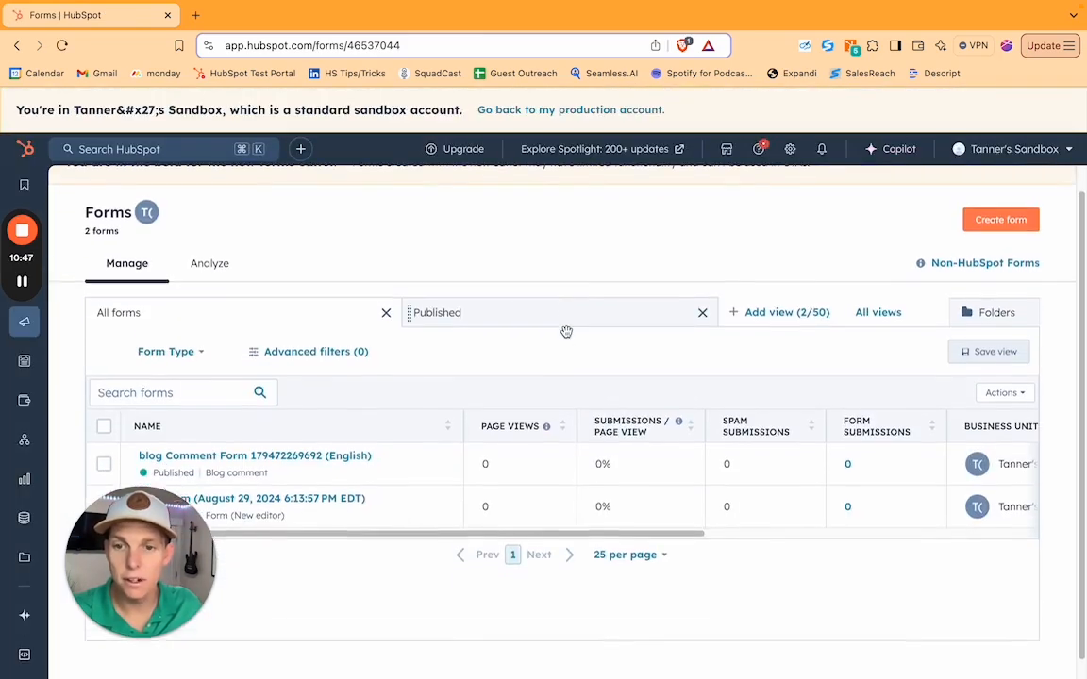